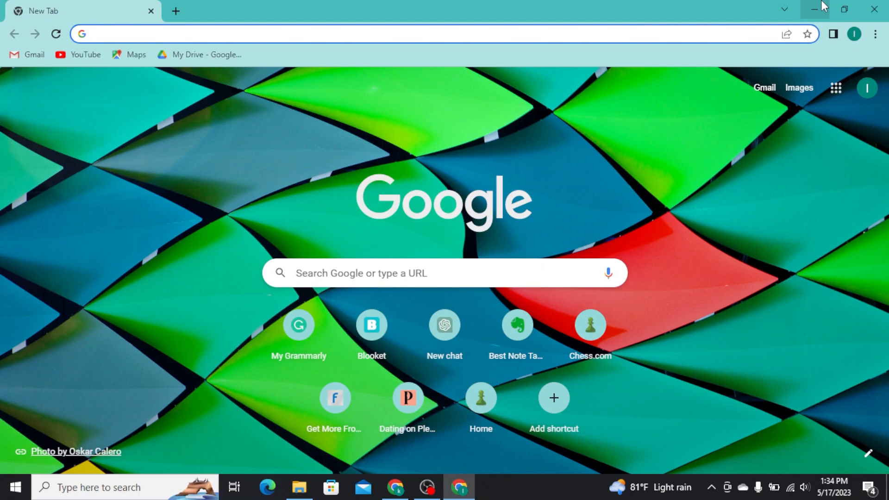
# - Enter bitcoin.com in the Chrome address bar to load the Bitcoin.com homepage
pyautogui.click(227, 33)
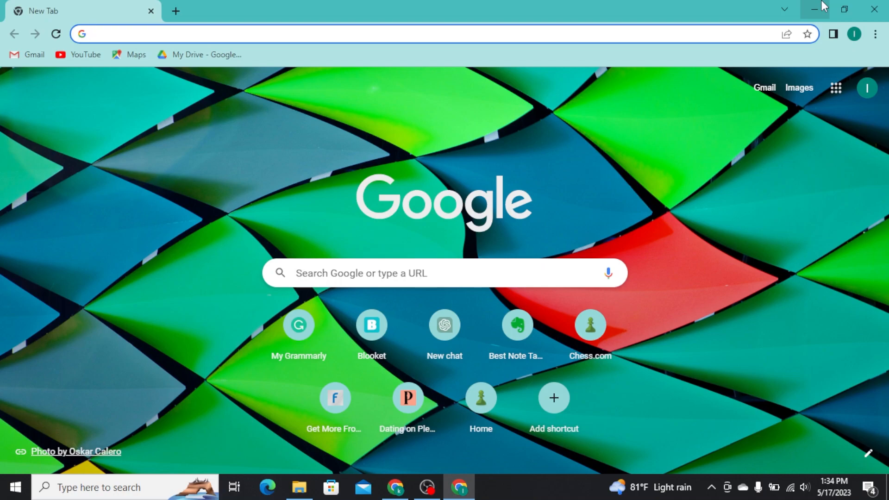
pyautogui.click(227, 33)
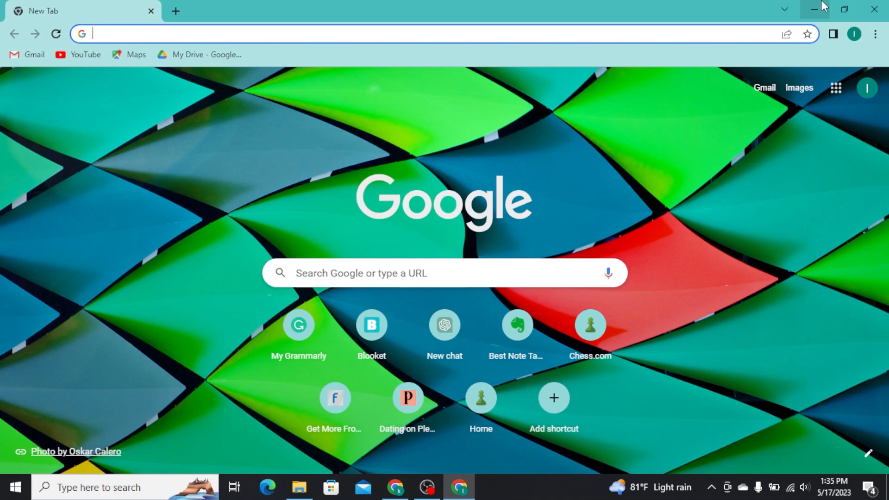
pyautogui.write('bitcoin.com')
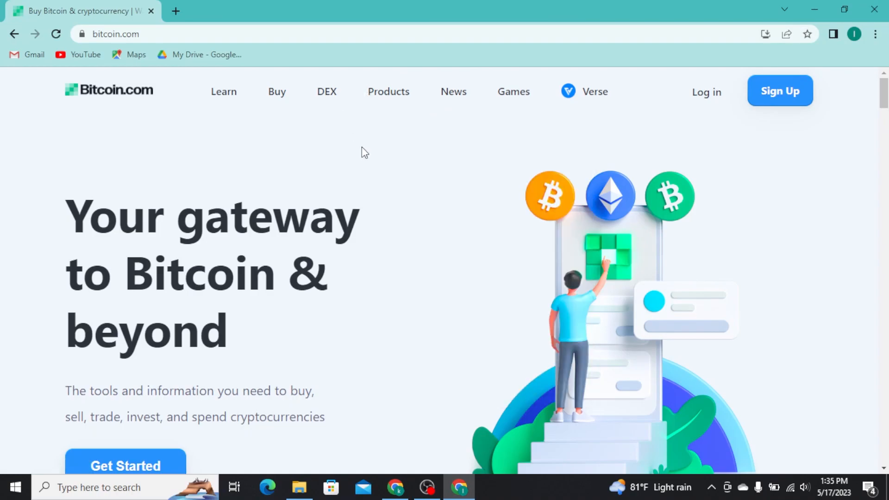
pyautogui.moveTo(362, 172)
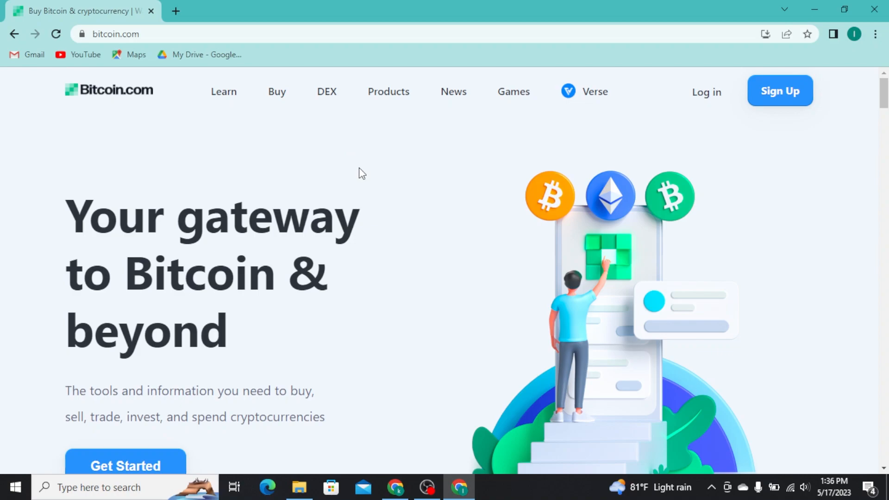
pyautogui.moveTo(705, 91)
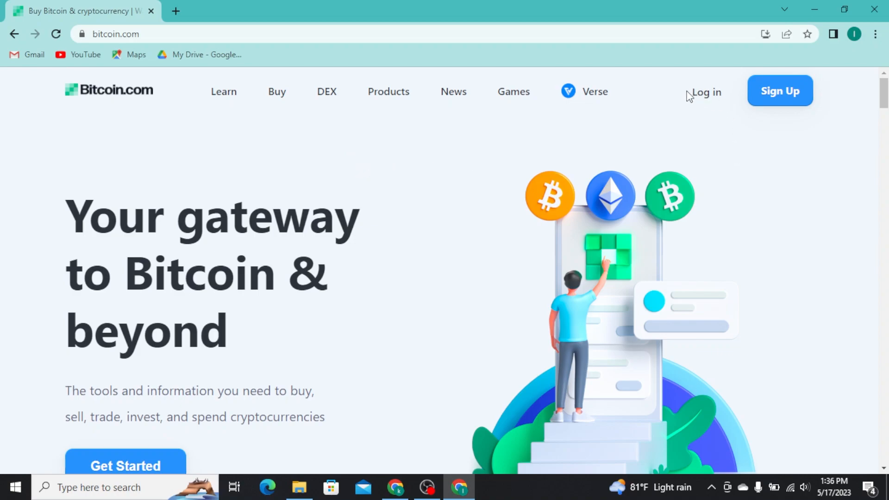
pyautogui.moveTo(705, 91)
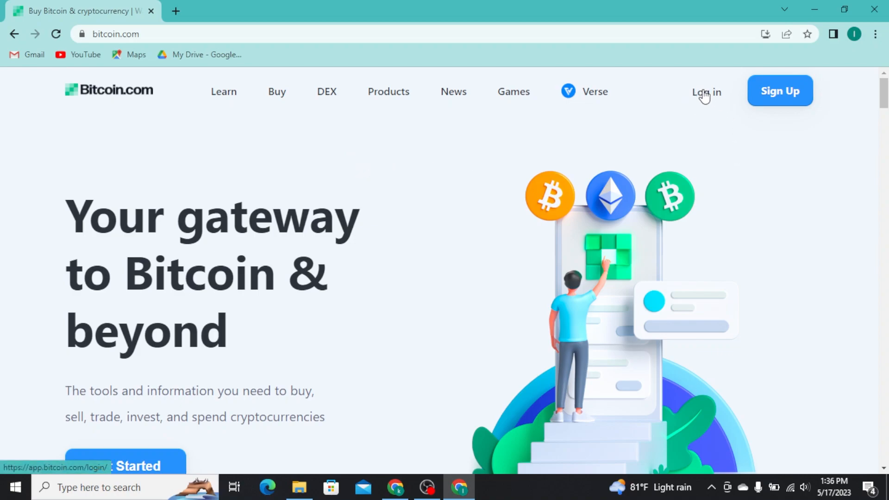
pyautogui.click(706, 91)
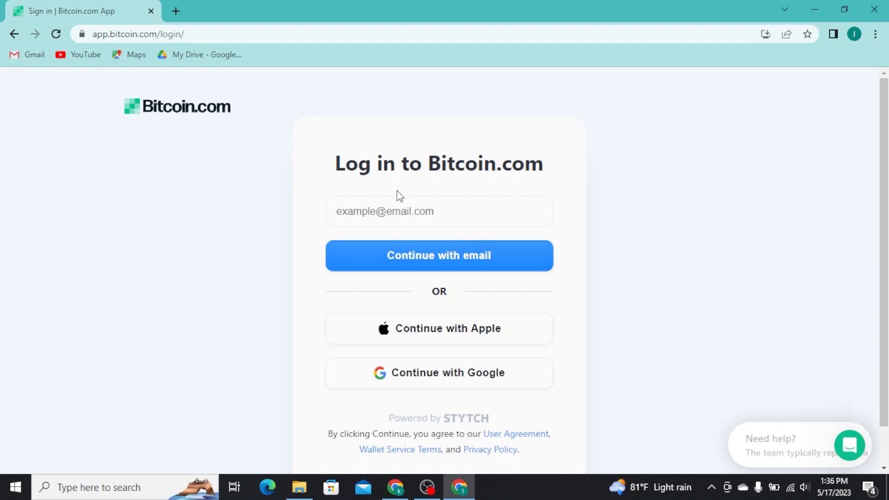
pyautogui.click(438, 211)
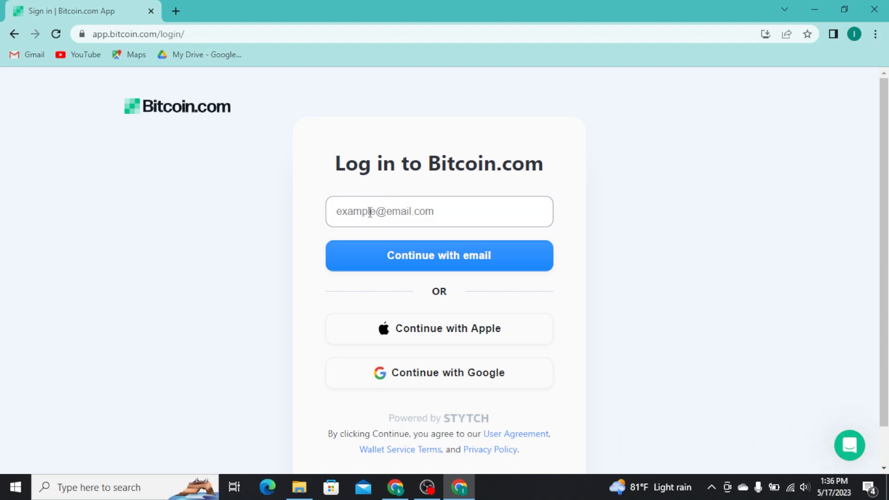
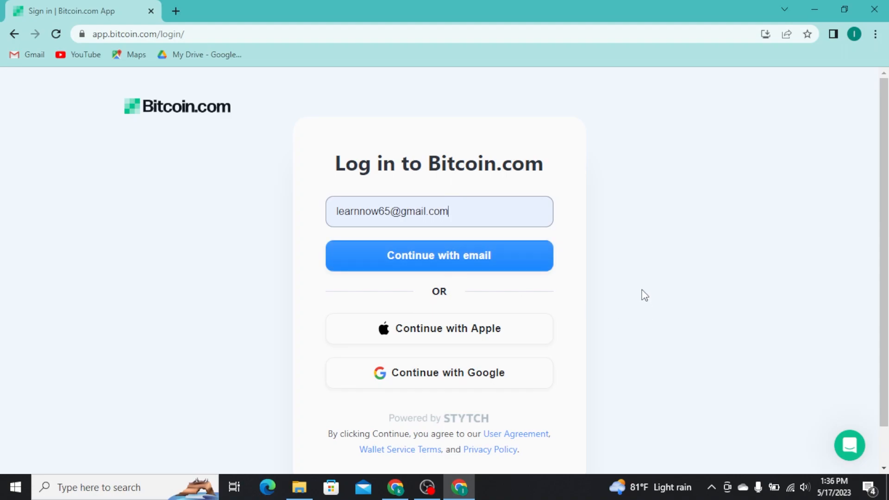
pyautogui.moveTo(617, 303)
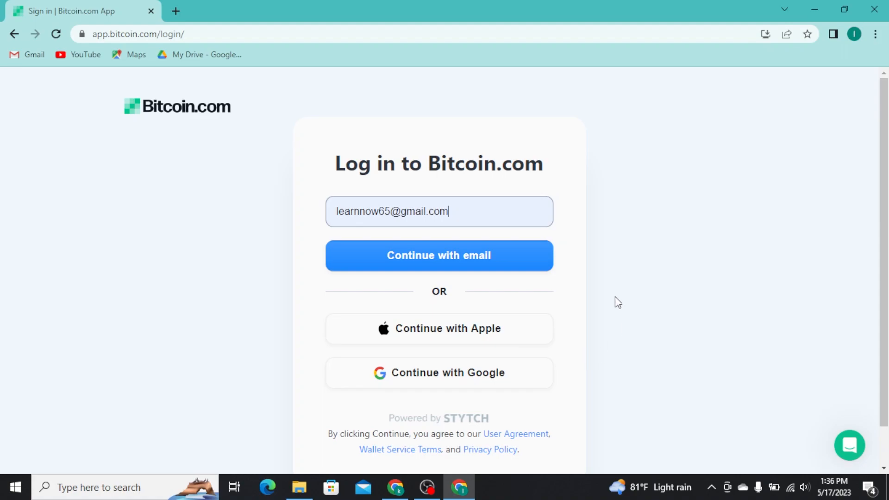
pyautogui.moveTo(490, 359)
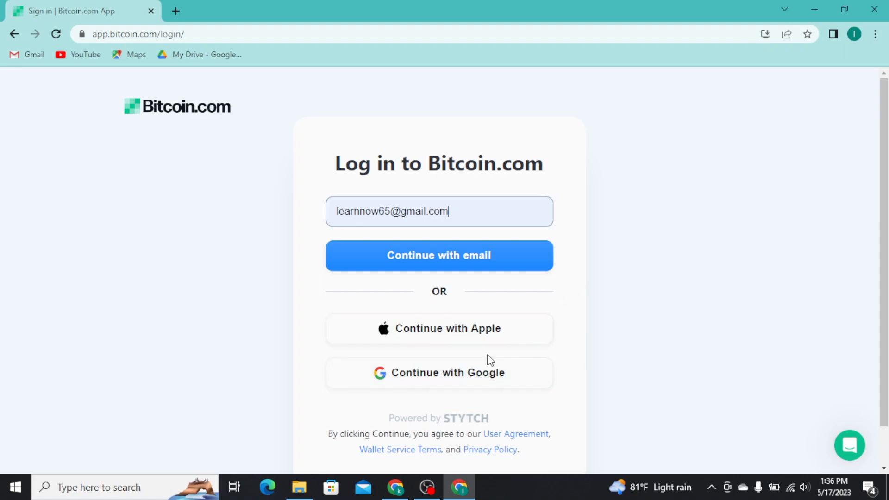
pyautogui.moveTo(482, 339)
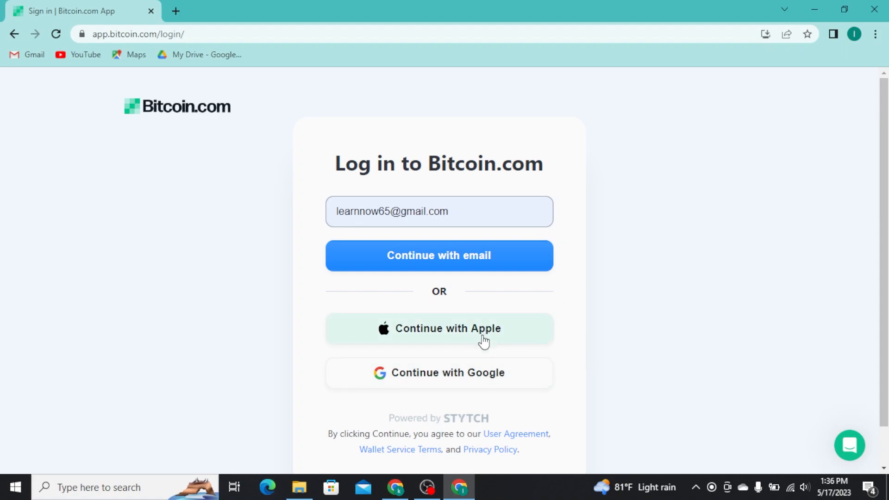
pyautogui.moveTo(485, 374)
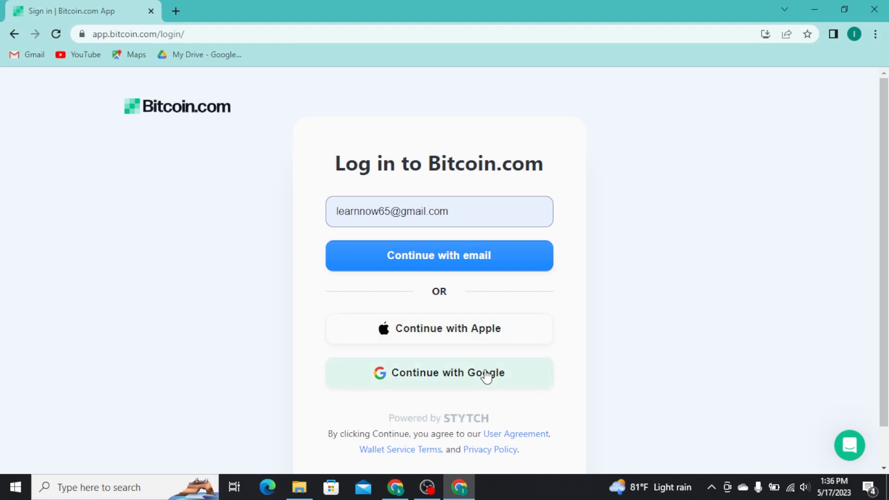
pyautogui.moveTo(427, 334)
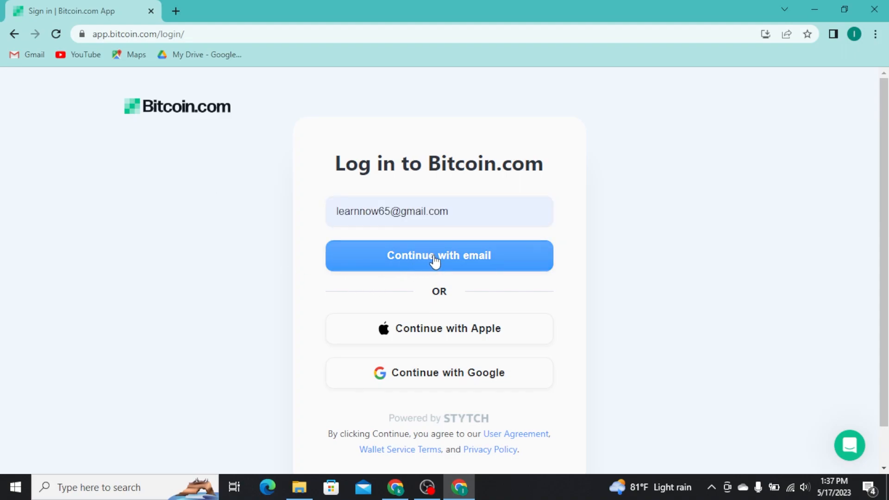
pyautogui.click(438, 255)
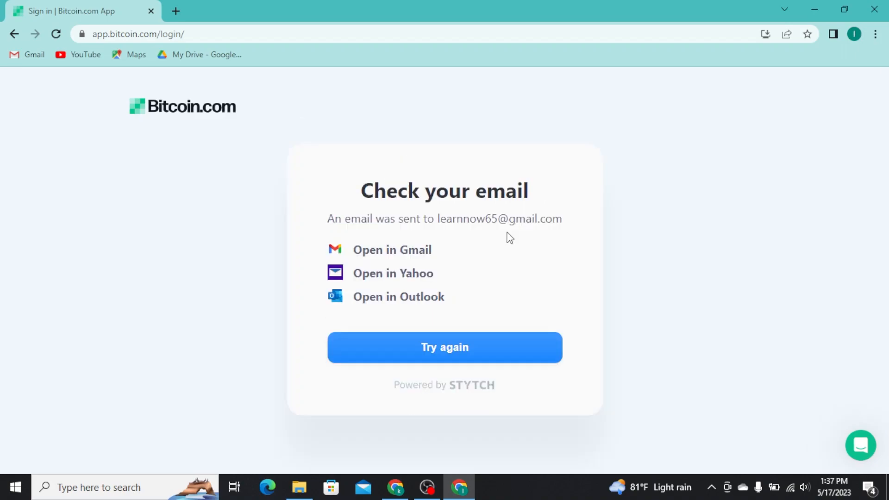
pyautogui.moveTo(498, 237)
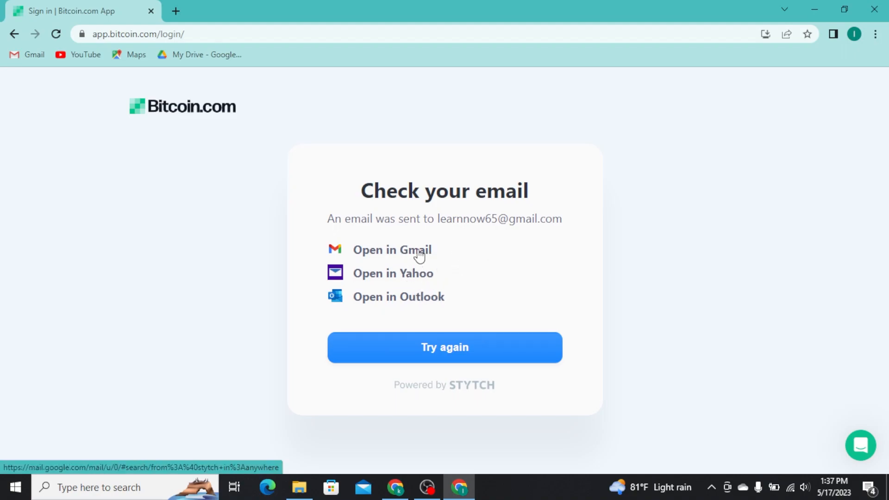
# - Open the 'Your login request to Bitcoin.com' email in Gmail and follow its Log in link
pyautogui.click(391, 250)
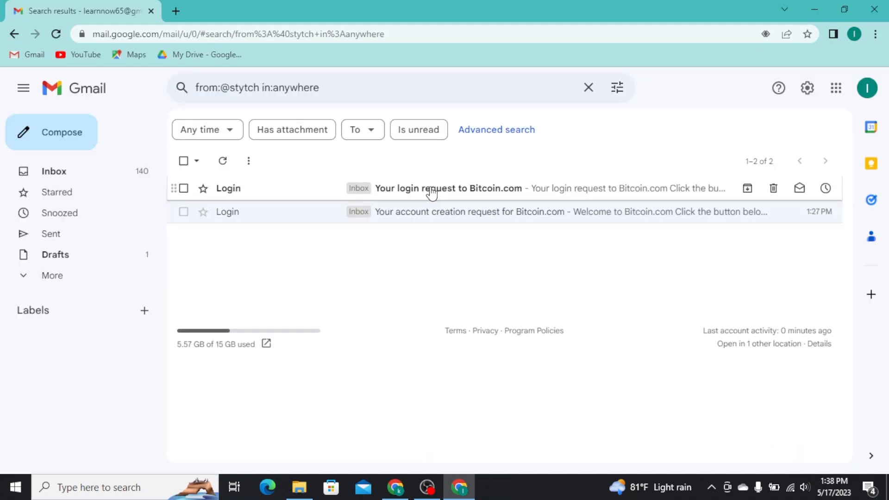
pyautogui.click(449, 189)
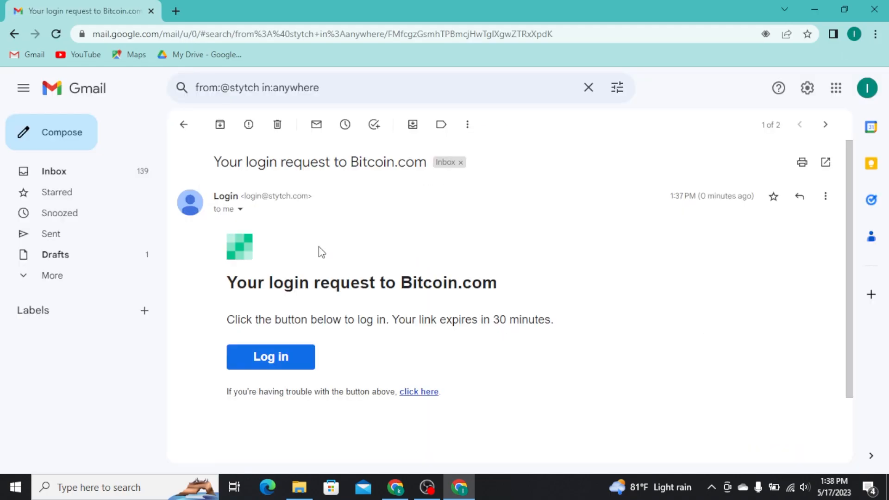
pyautogui.moveTo(239, 331)
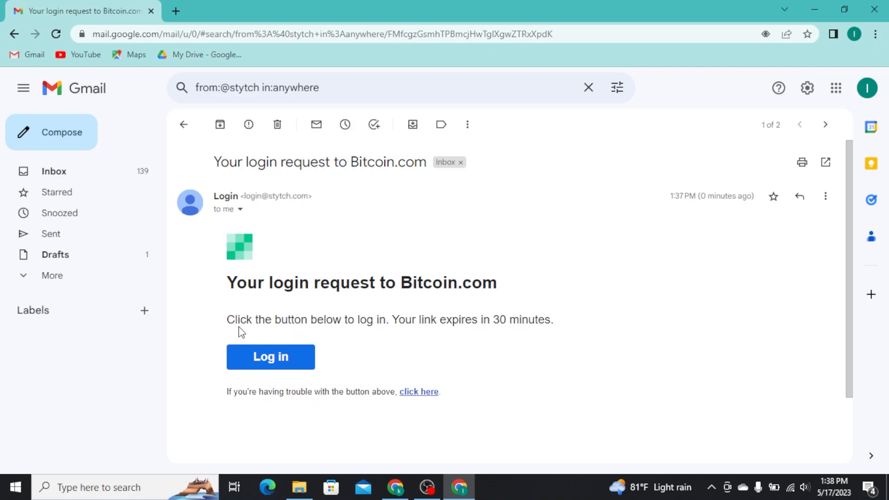
pyautogui.moveTo(276, 357)
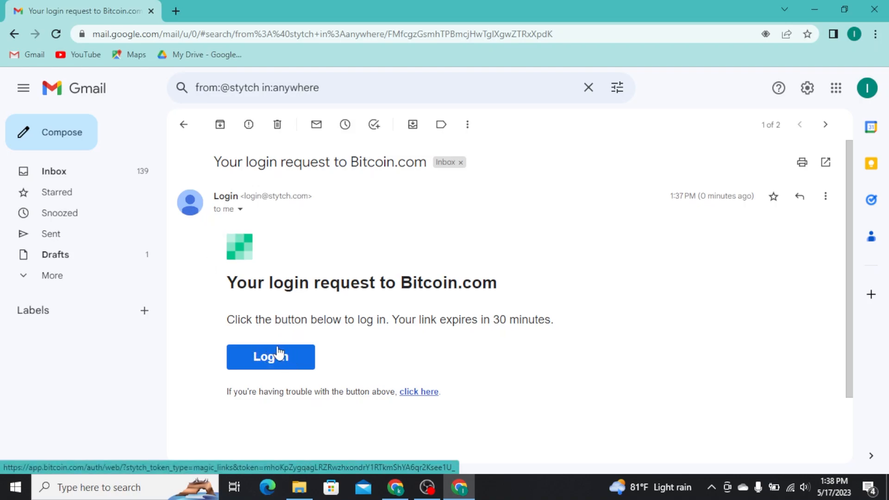
pyautogui.click(271, 357)
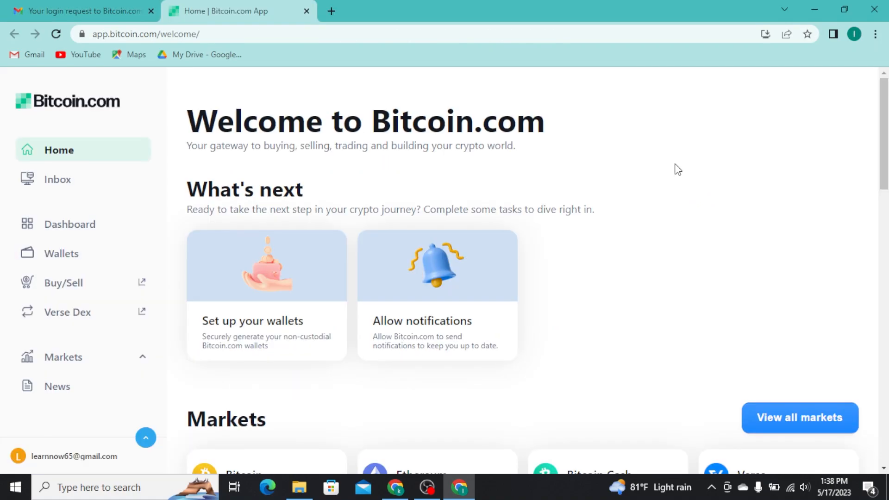